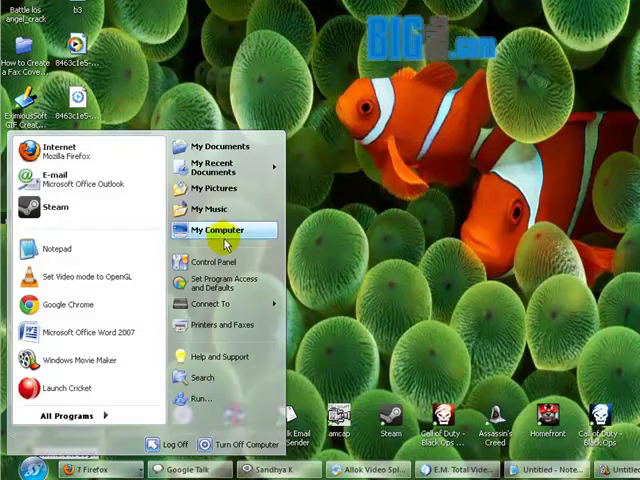
Browse from My Computer to C:\WINDOWS\system32\drivers\etc to reach the hosts file.
click(209, 231)
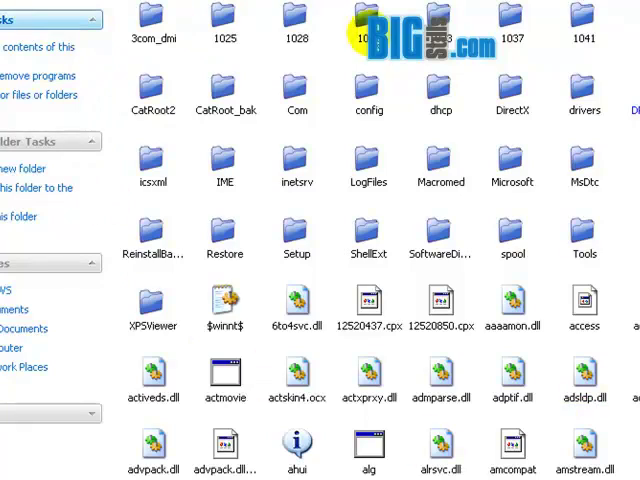
mouse_move(592, 105)
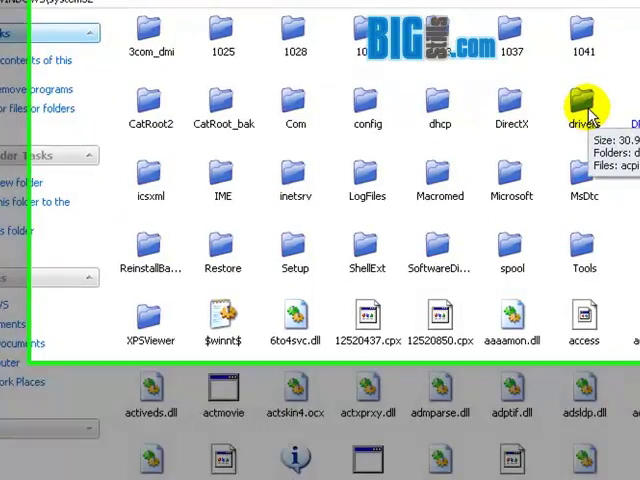
double_click(583, 103)
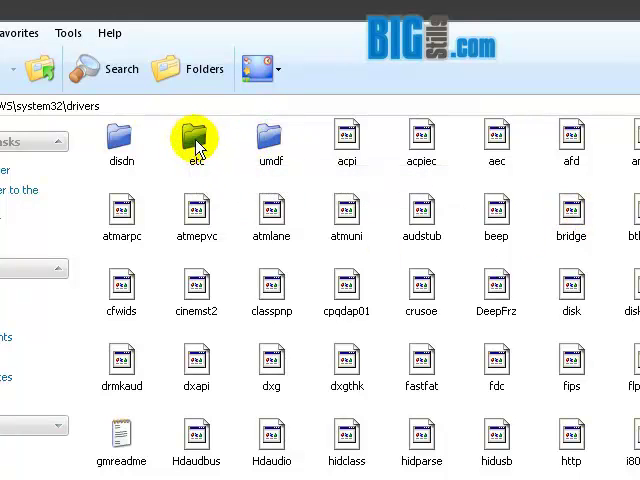
double_click(196, 132)
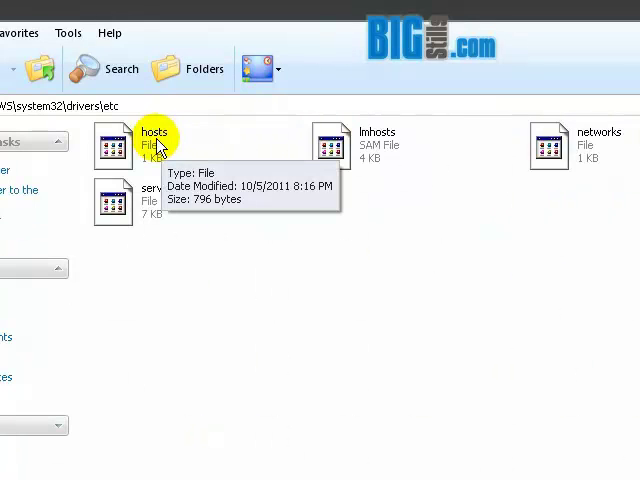
Open the hosts file in Notepad through Open With.
right_click(110, 143)
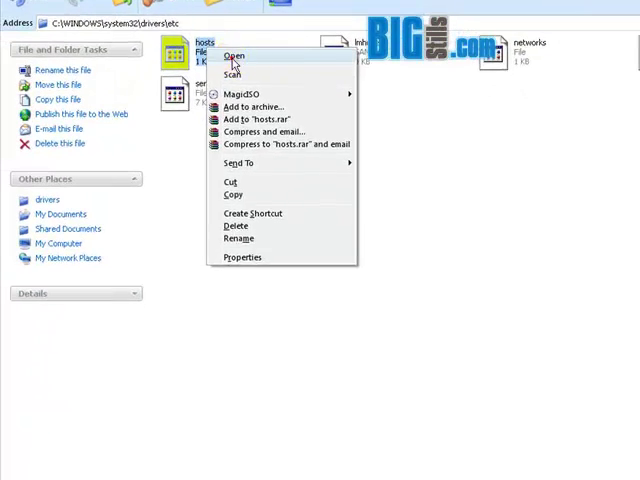
click(235, 55)
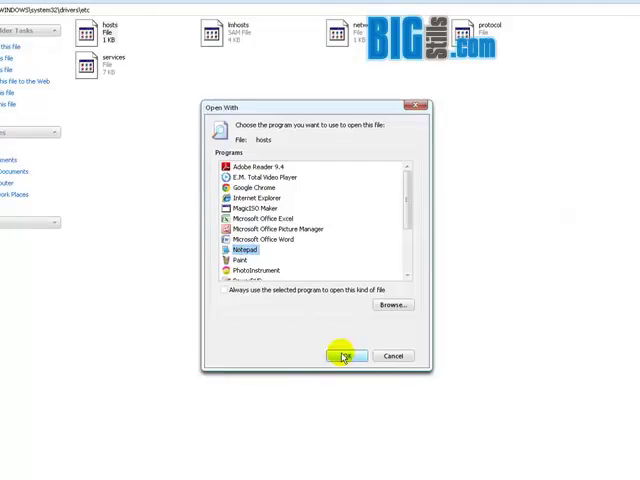
click(340, 355)
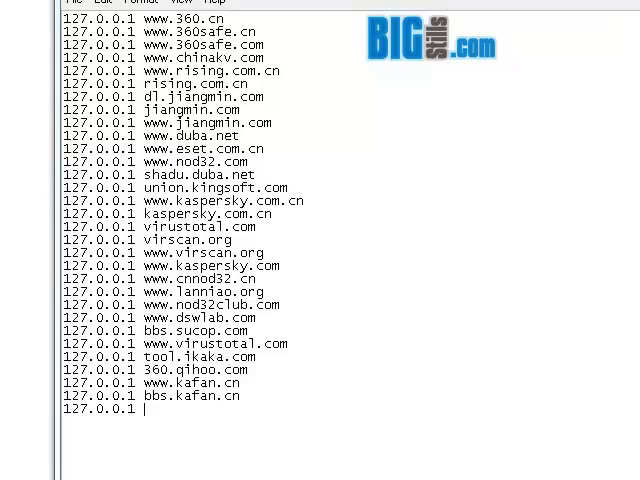
text(www.)
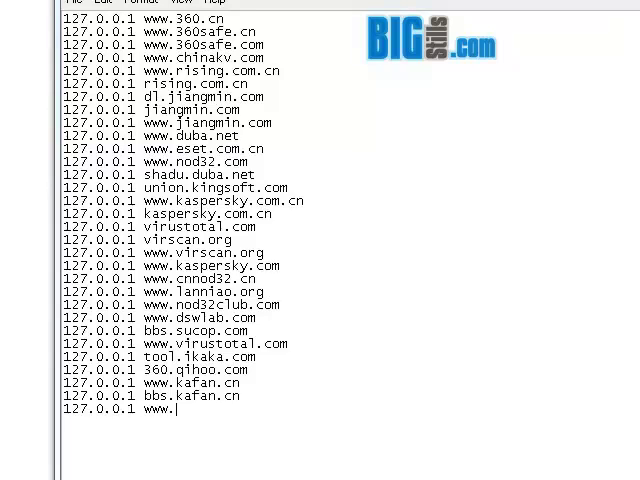
text(yahoo.c)
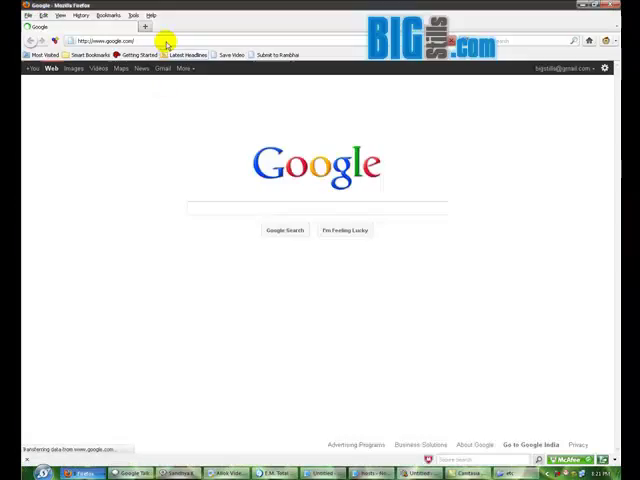
Type "ya" into Firefox's address bar to begin loading yahoo.com.
text(ya)
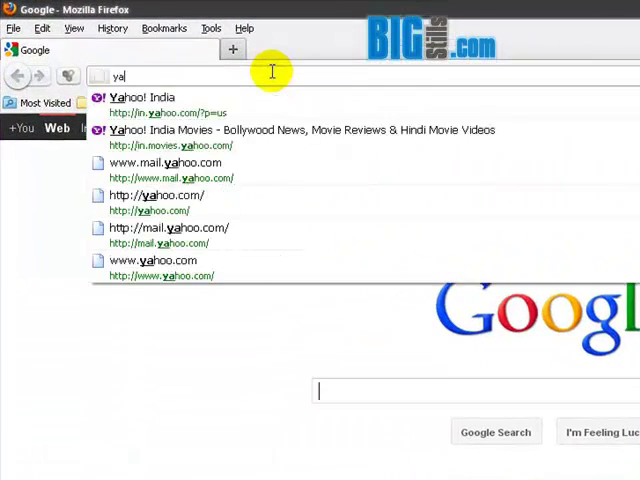